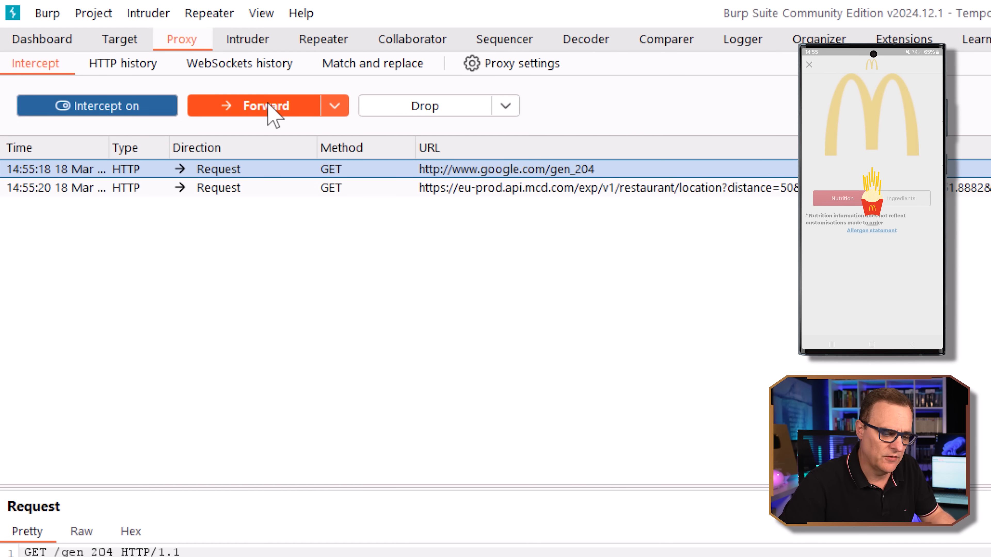
Step: Forward the intercepted google.com/gen_204 request on to the server
left_click(259, 105)
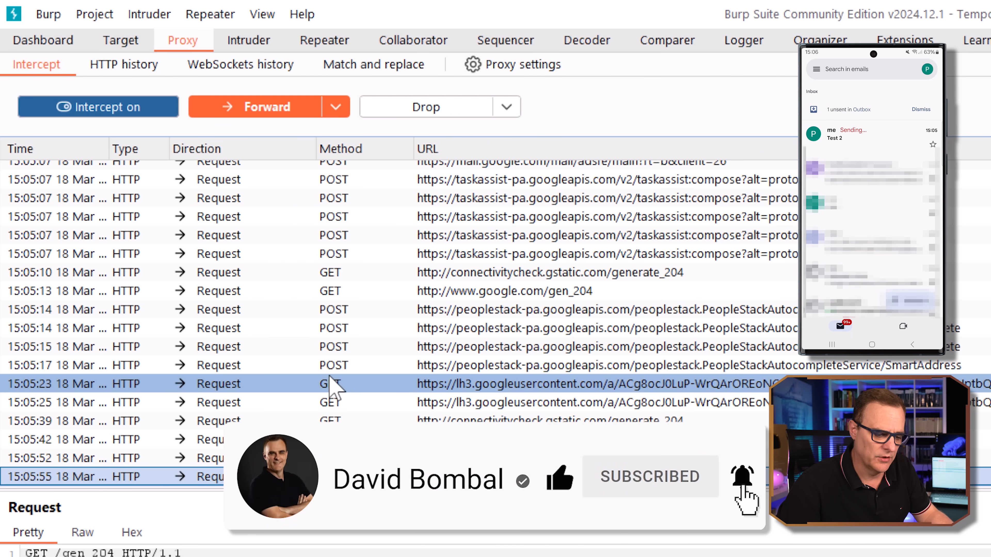
Step: Forward the held Gmail request so the phone's test email can finish sending
left_click(98, 106)
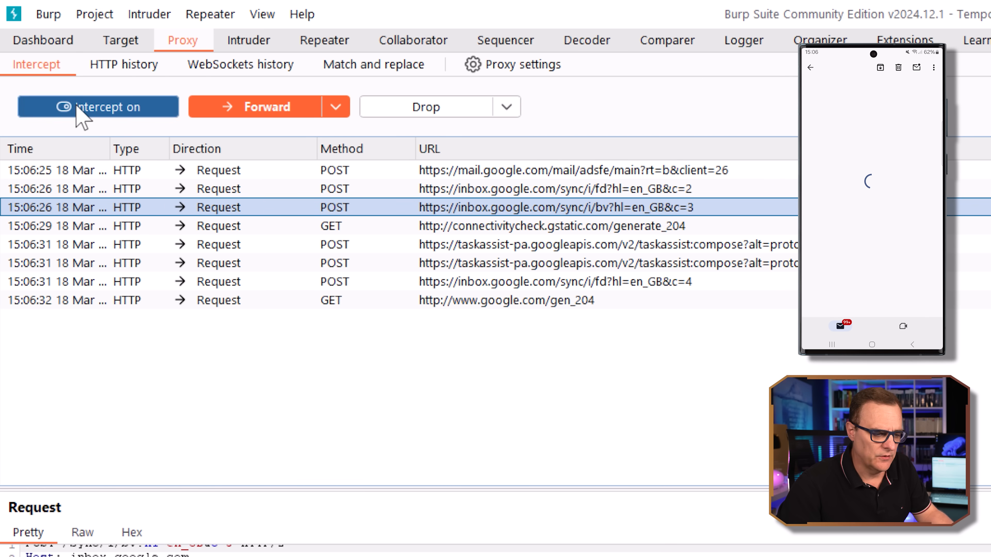